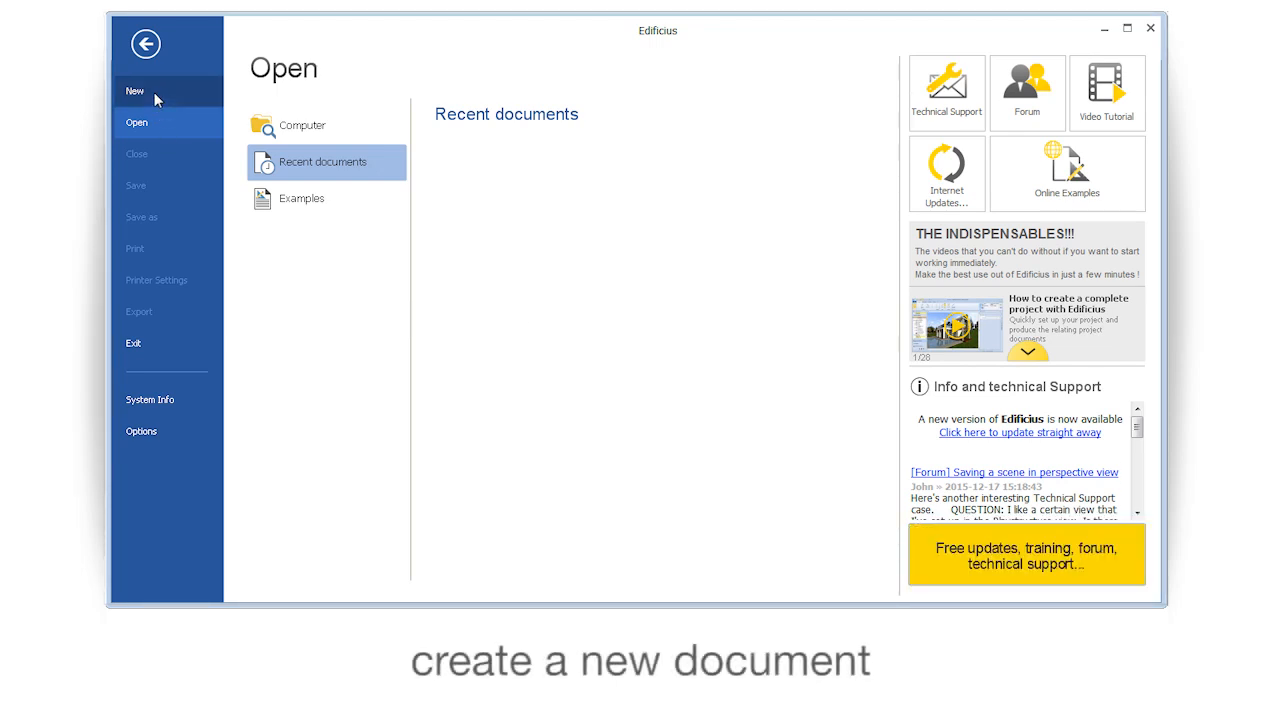
# Create a new project and save System Metric with Unit Meters as the default
pyautogui.click(135, 91)
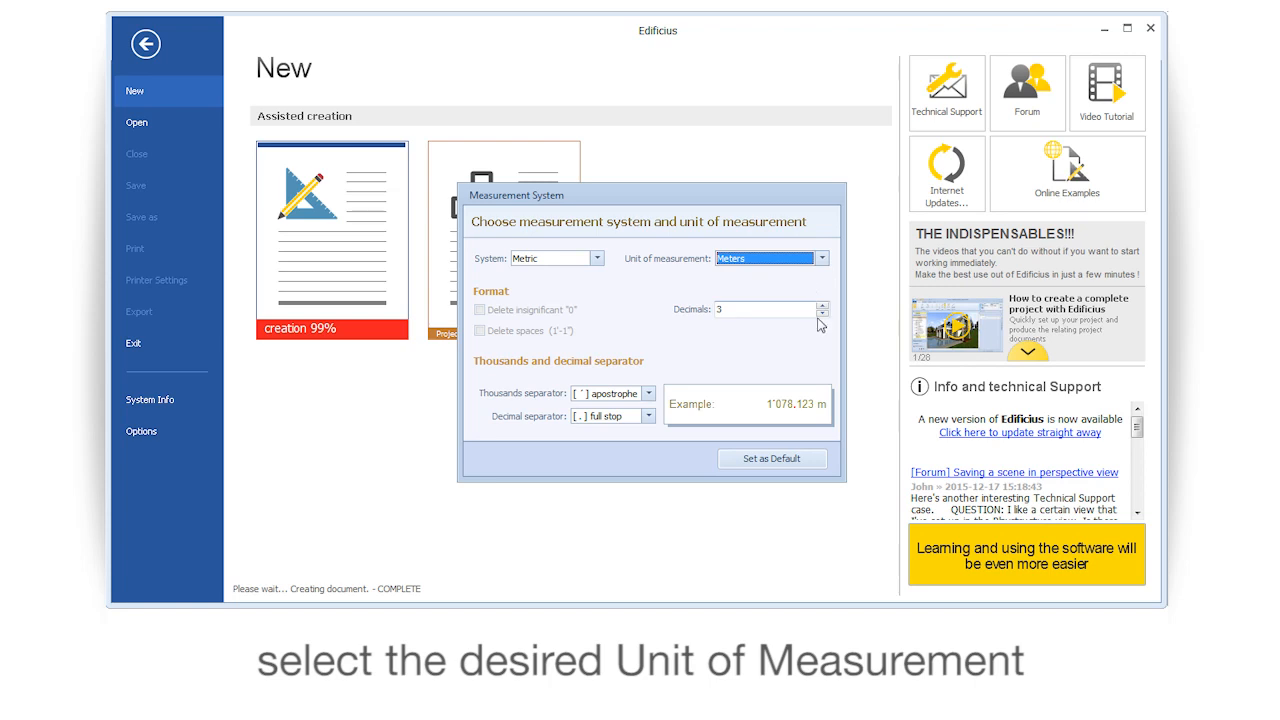
pyautogui.click(772, 458)
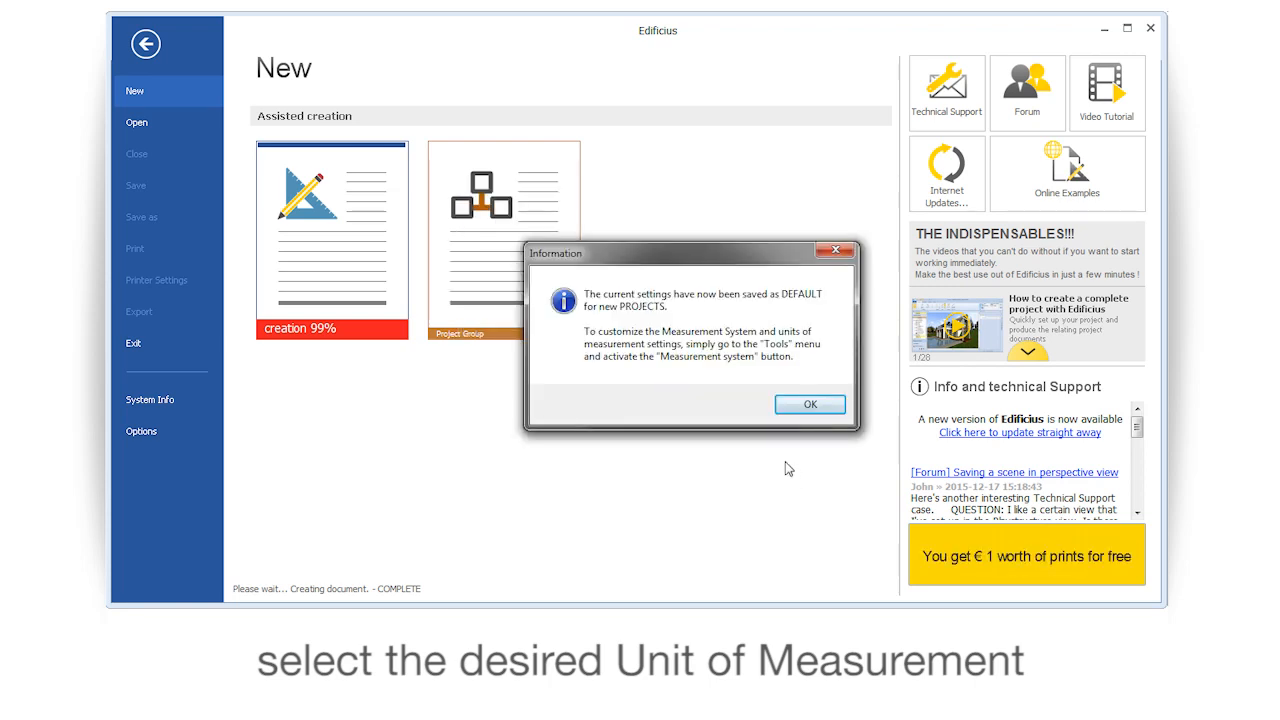
pyautogui.click(809, 404)
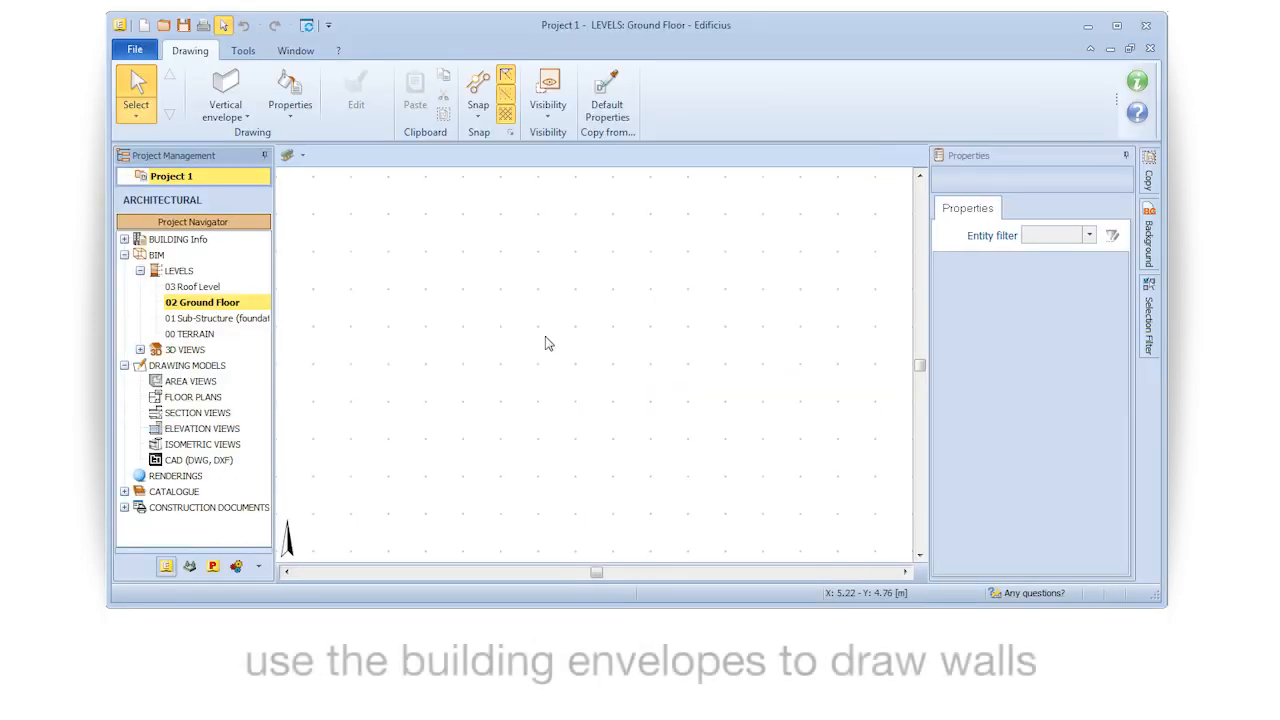
# Draw the Vertical envelope walls of two adjoining rooms, switching the alignment axis with F5
pyautogui.click(224, 90)
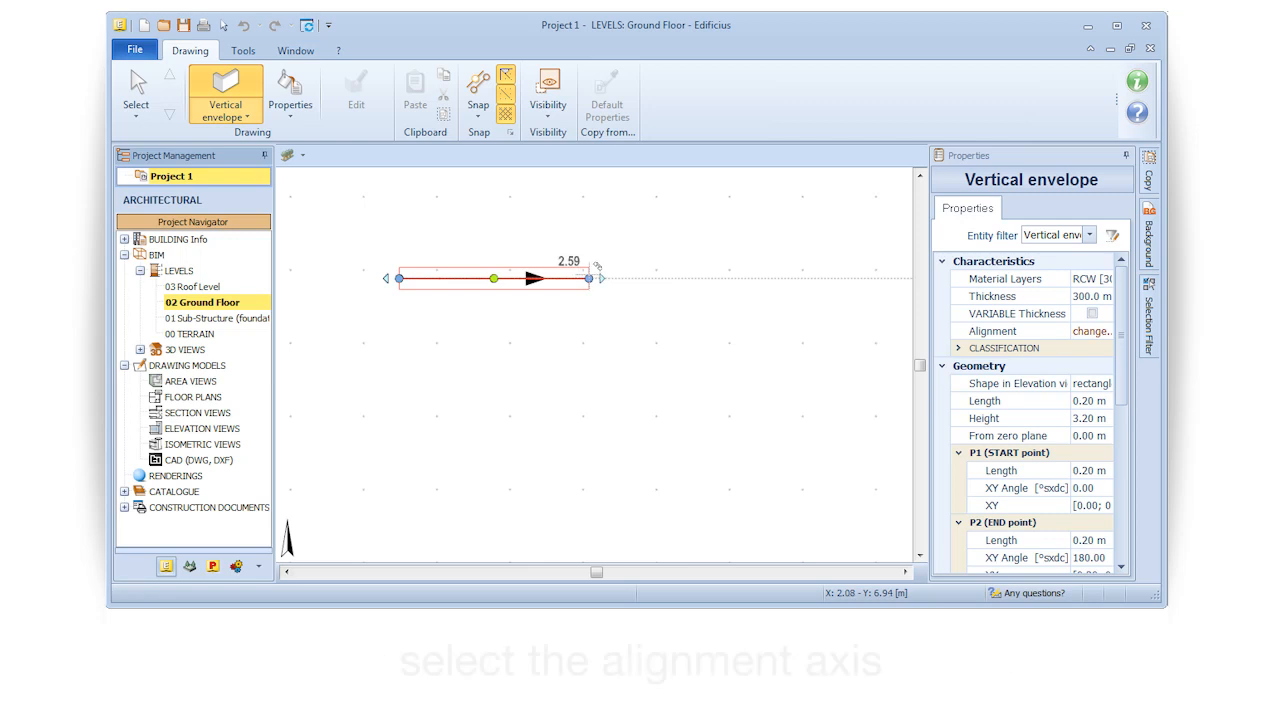
pyautogui.press('f5')
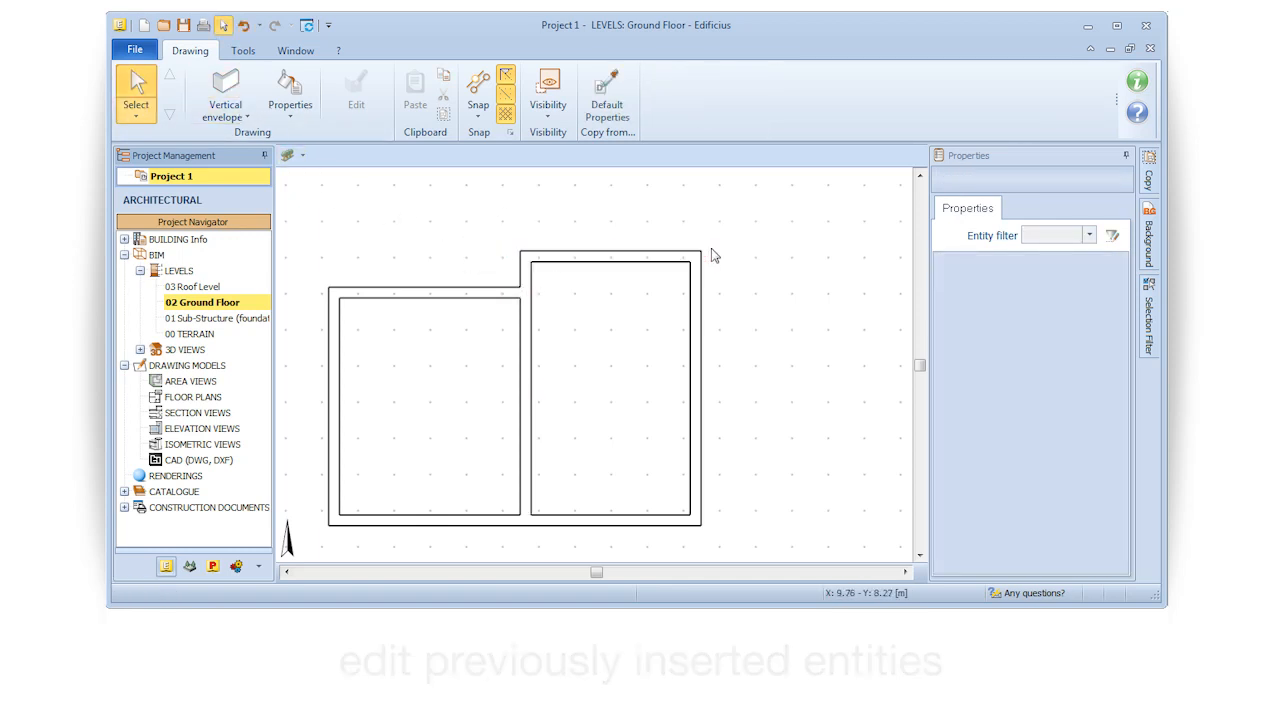
# Draw a 100 mm thick partition wall across the right-hand room
pyautogui.click(224, 90)
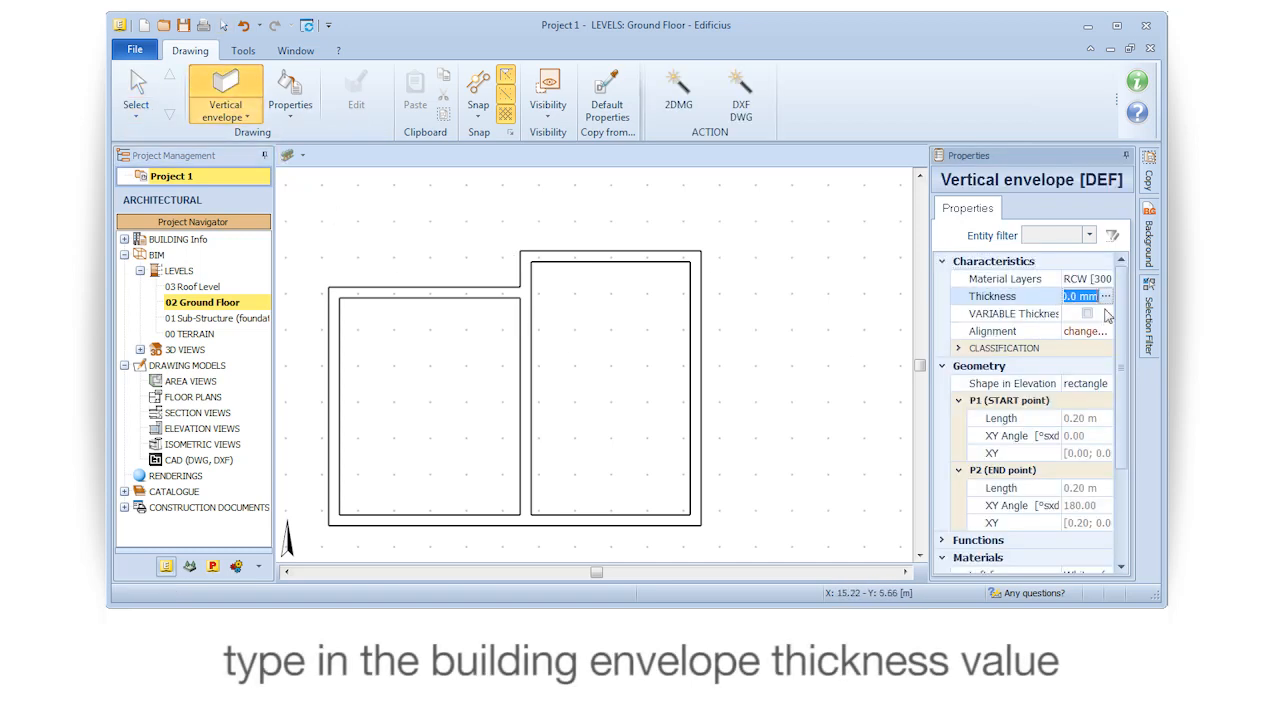
pyautogui.write('100')
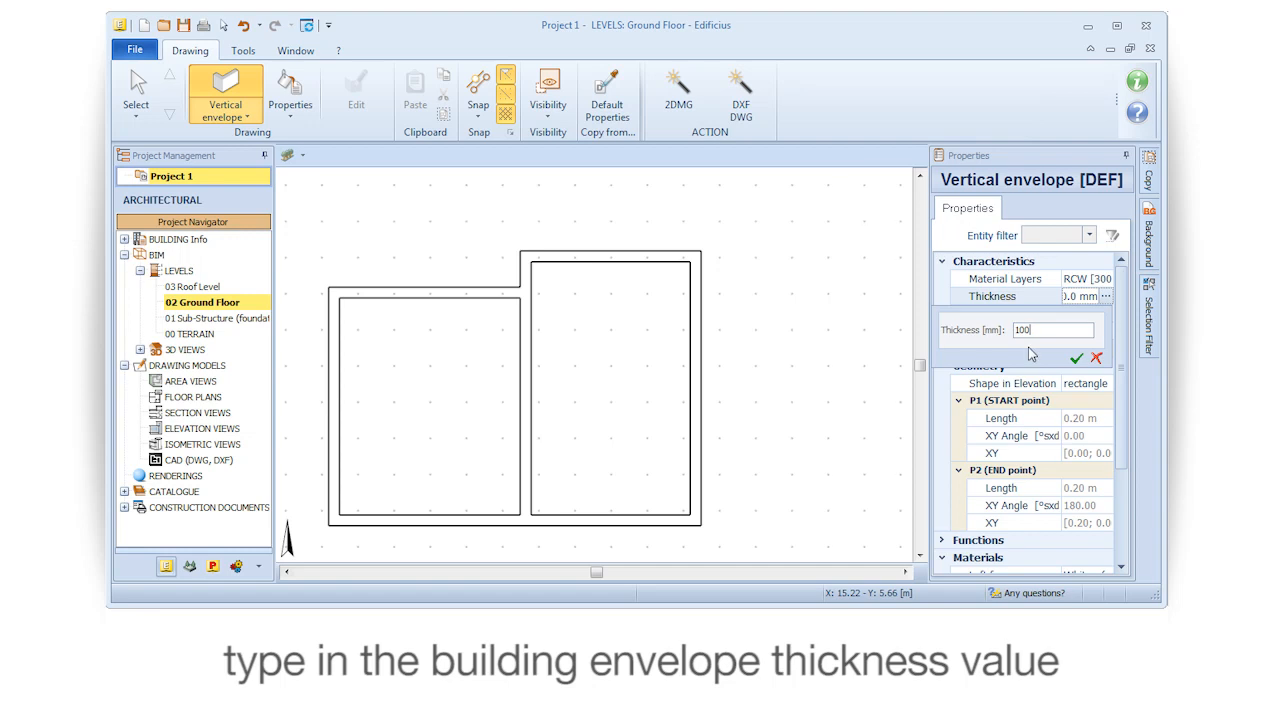
pyautogui.click(1077, 358)
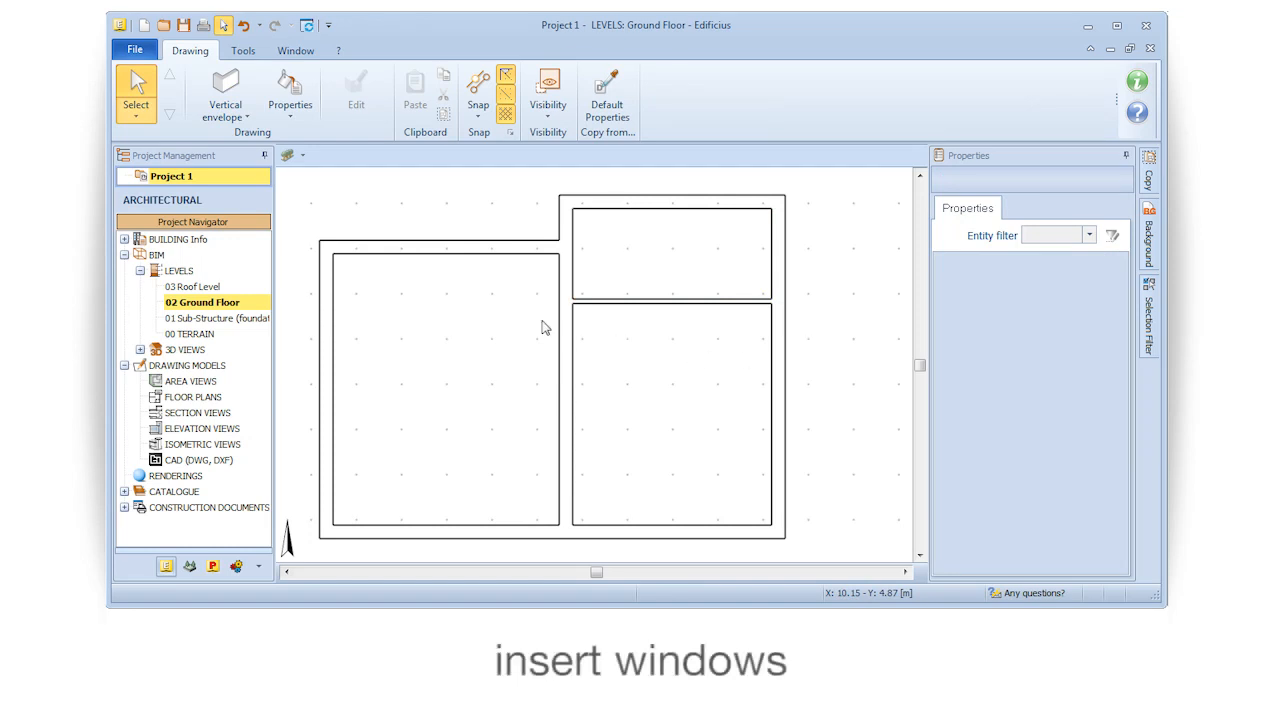
# Insert double-leaf windows in the top and bottom walls and a single-leaf window upper right
pyautogui.click(225, 95)
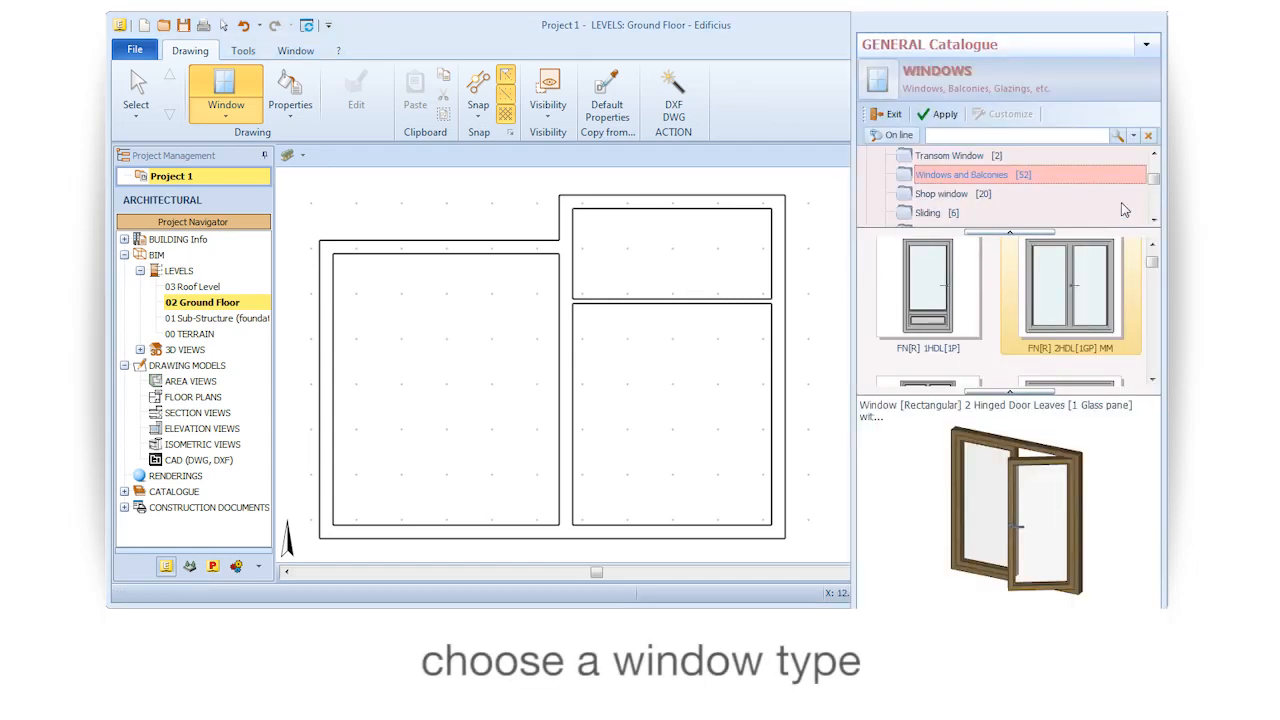
pyautogui.click(1070, 295)
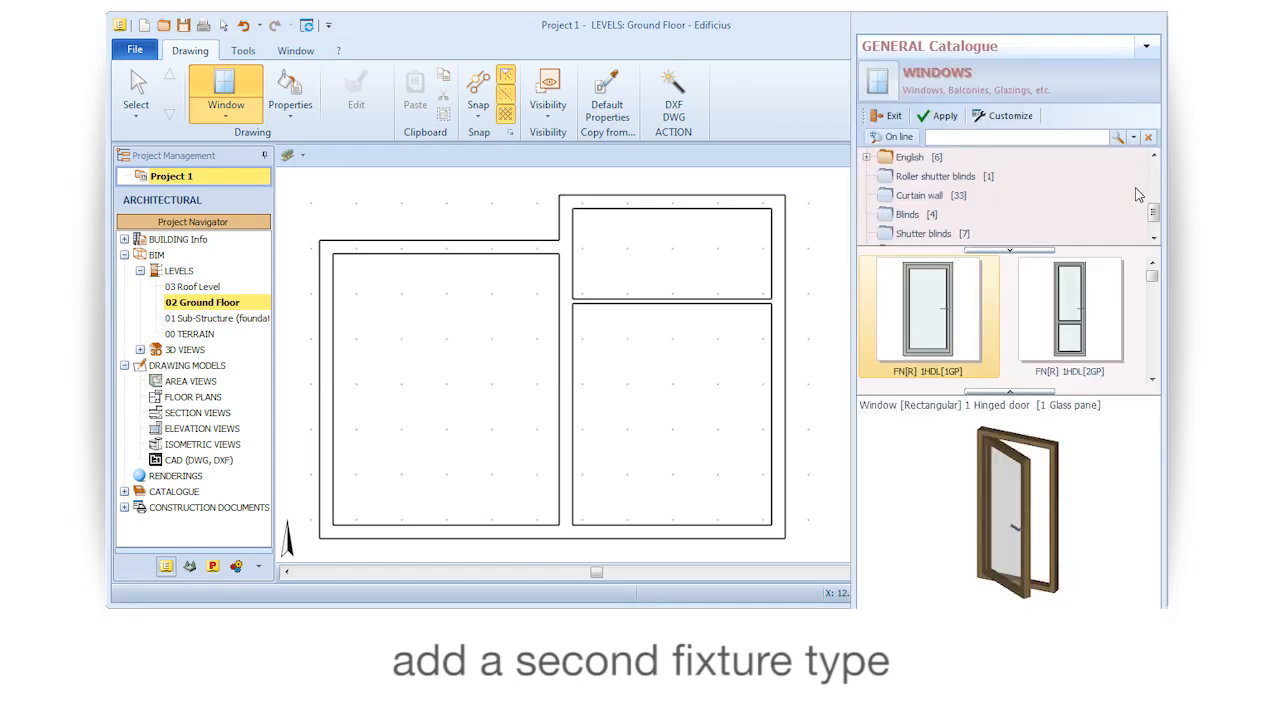
pyautogui.click(907, 214)
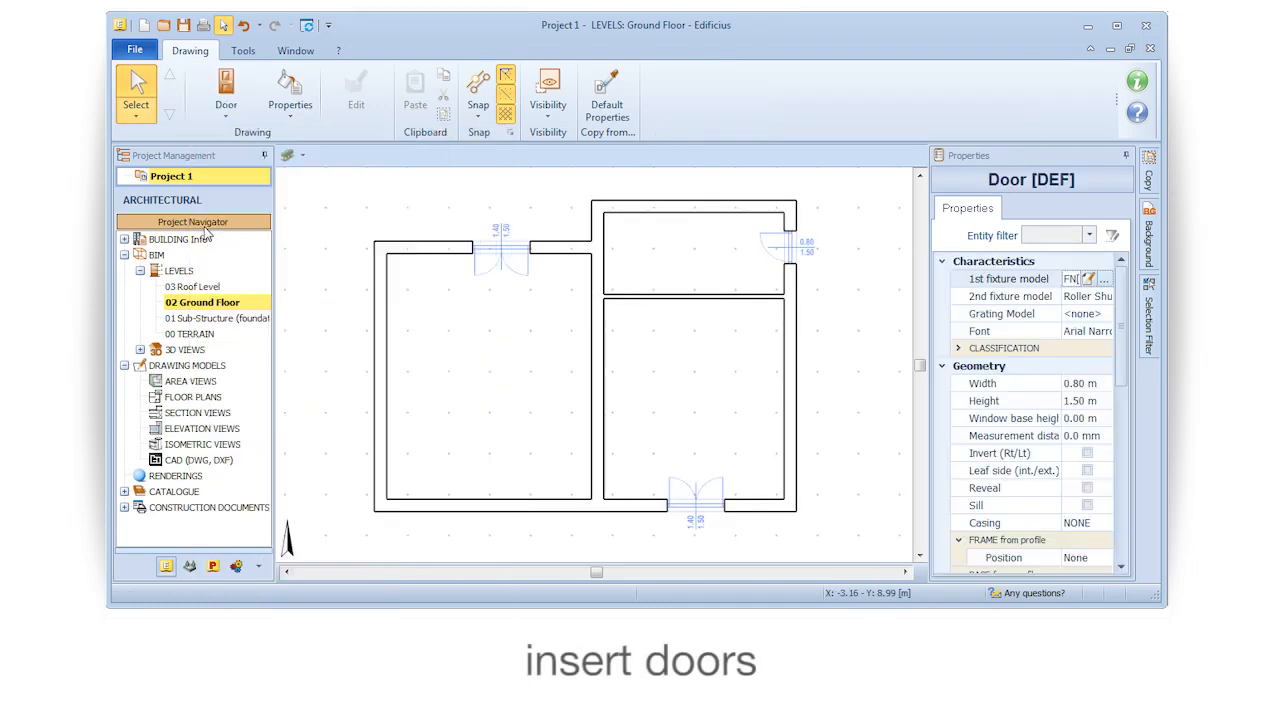
# Place an interior door between the left and lower right rooms with its opening side flipped
pyautogui.click(597, 393)
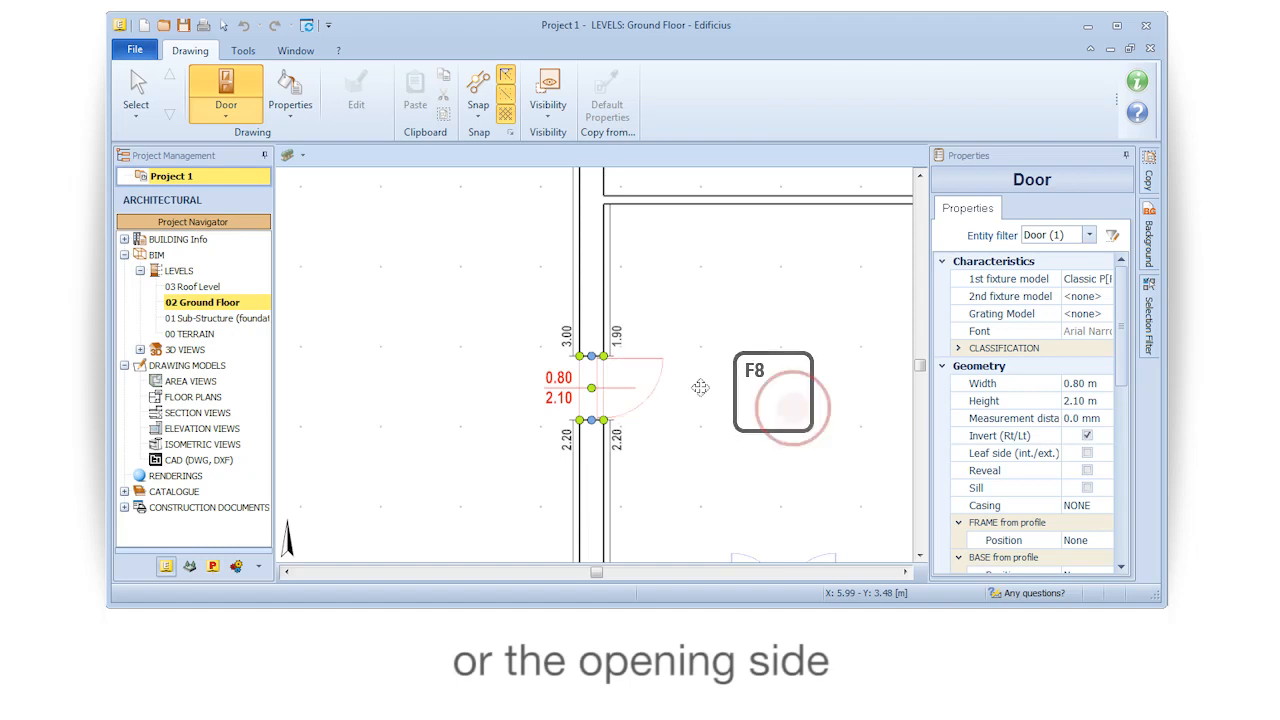
pyautogui.press('f8')
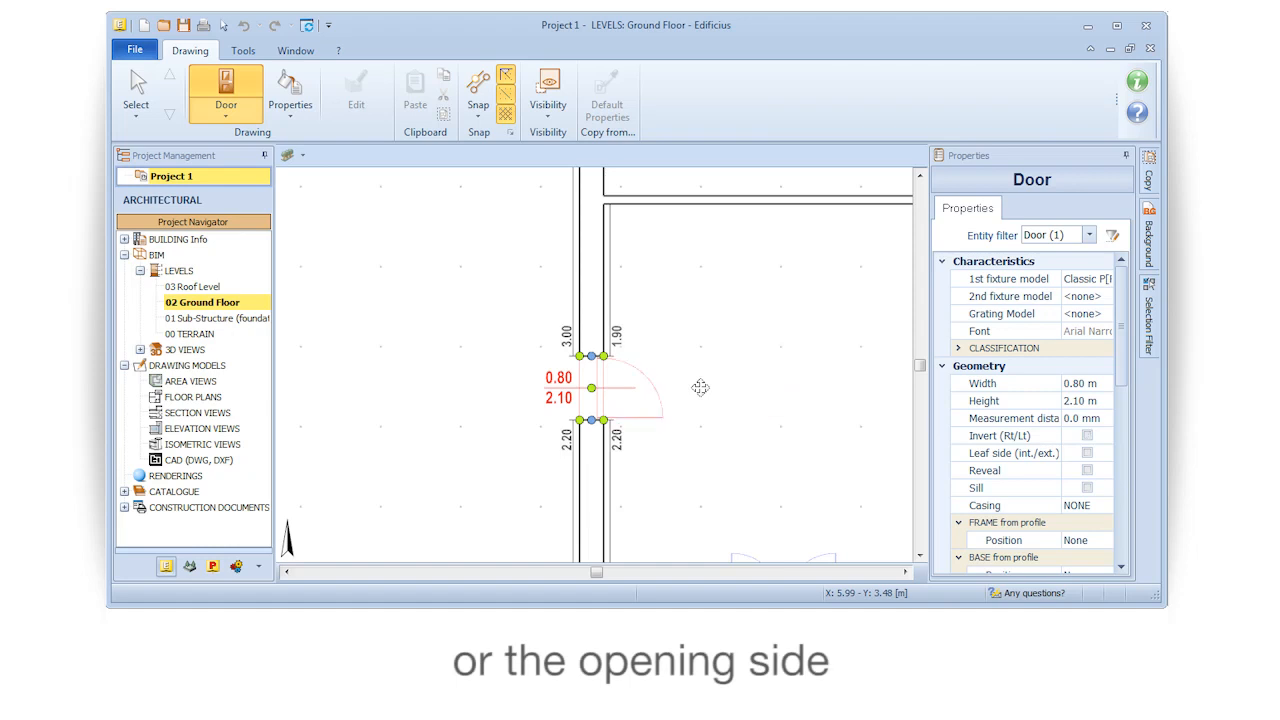
pyautogui.click(1087, 435)
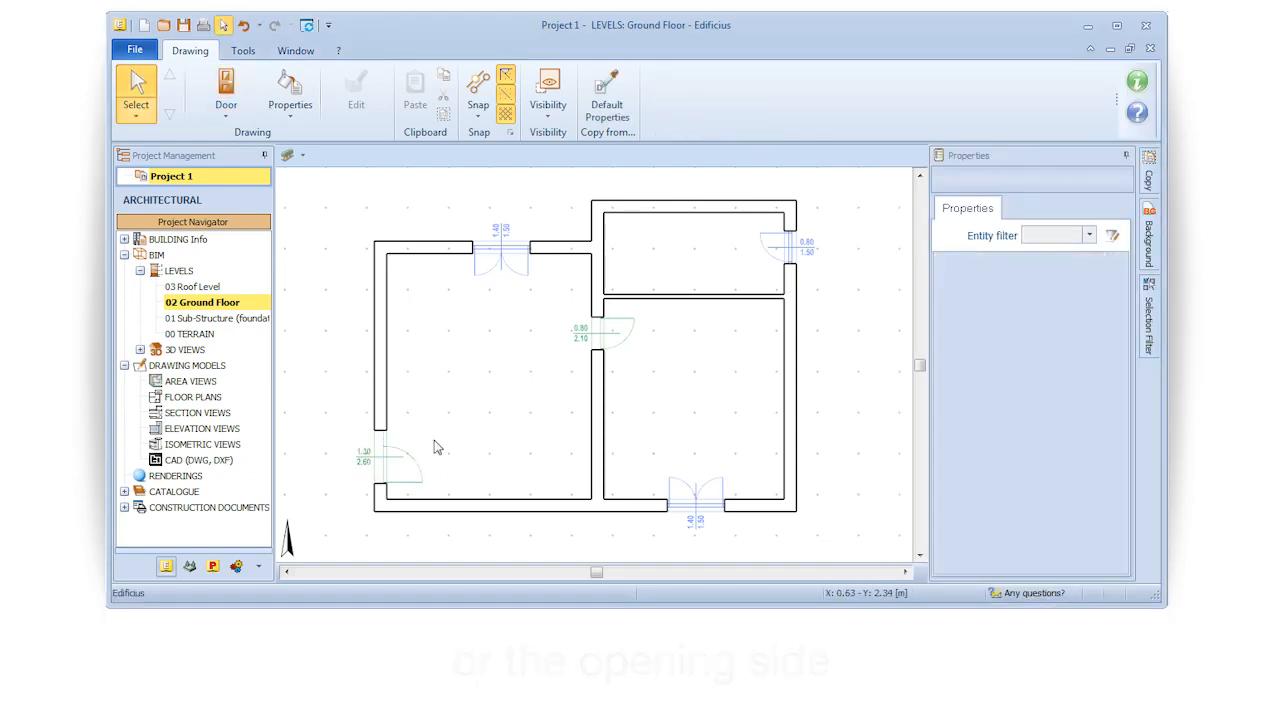
# Trace a Horizontal envelope floor slab outline under the ground floor and finish it
pyautogui.click(225, 90)
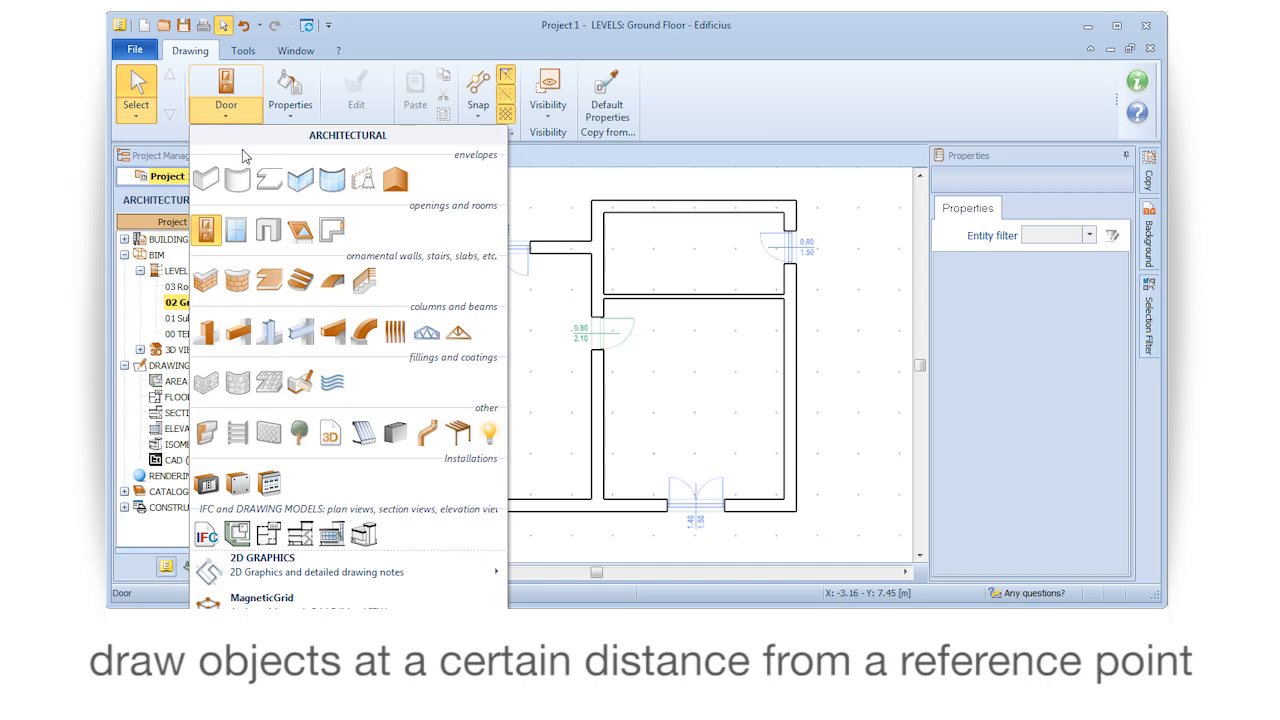
pyautogui.click(205, 178)
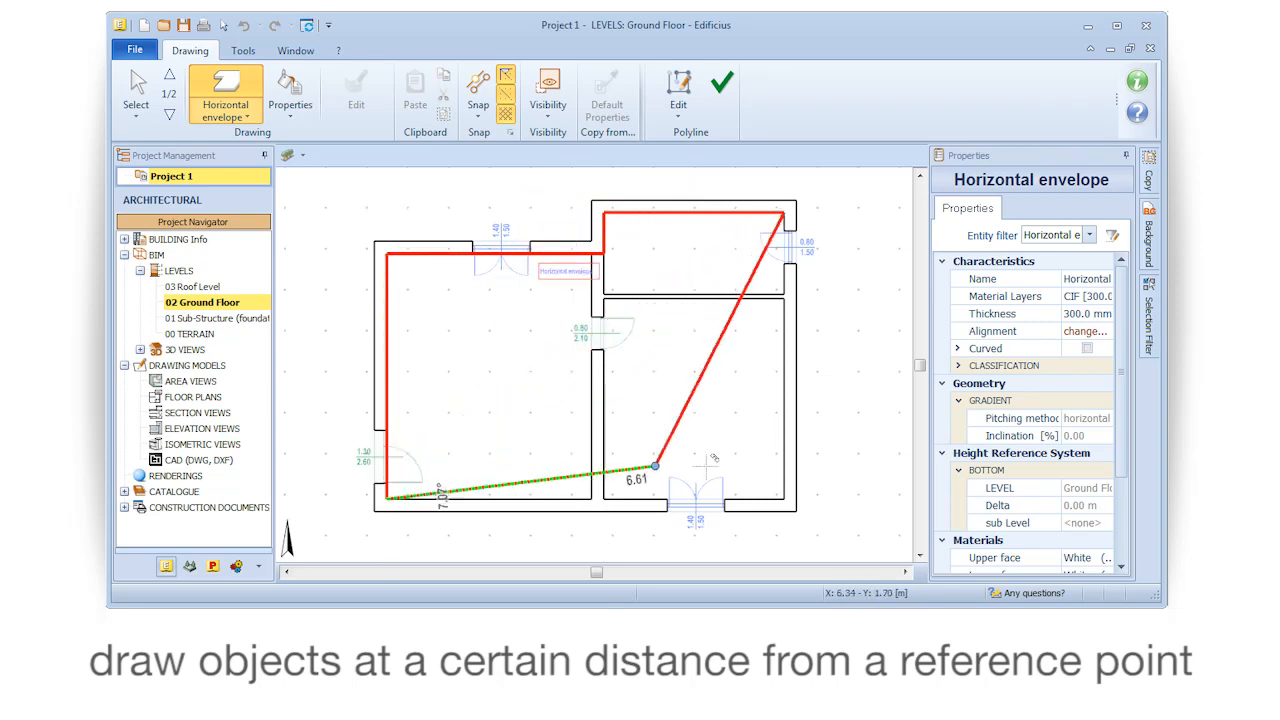
pyautogui.rightClick(667, 372)
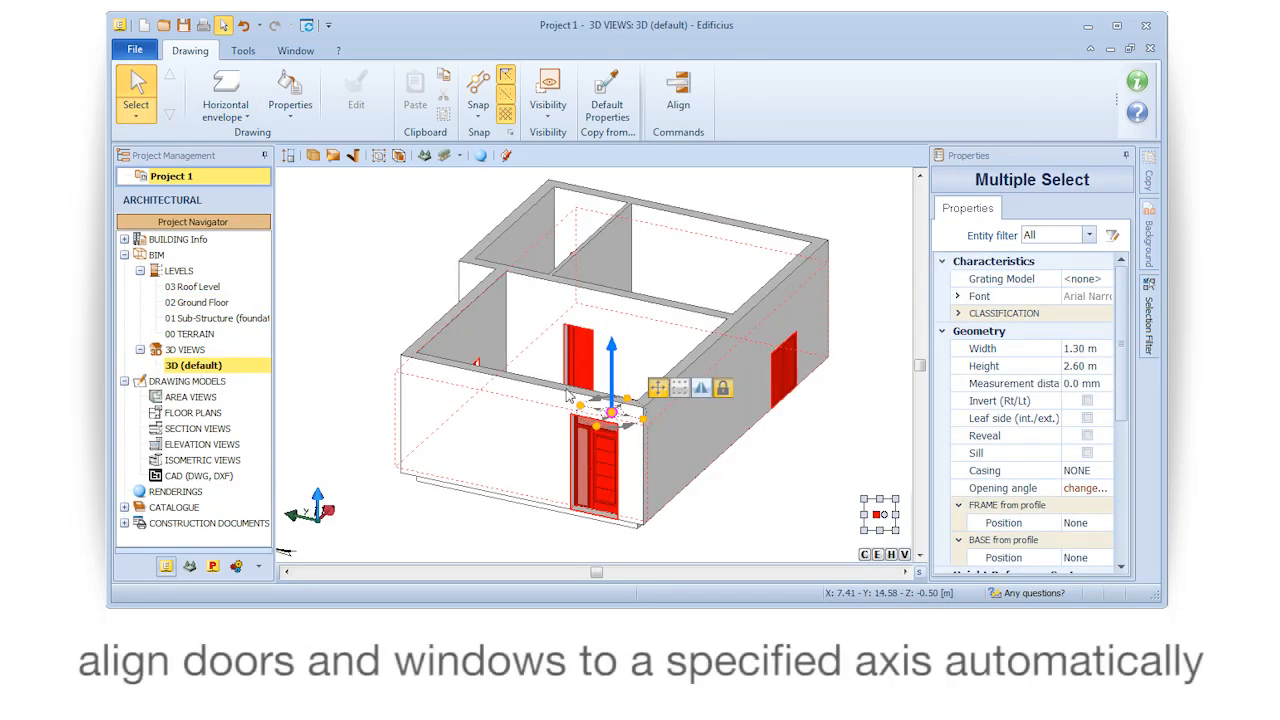
# Align the selected doors and windows to a common axis, then orbit the 3D model
pyautogui.click(678, 95)
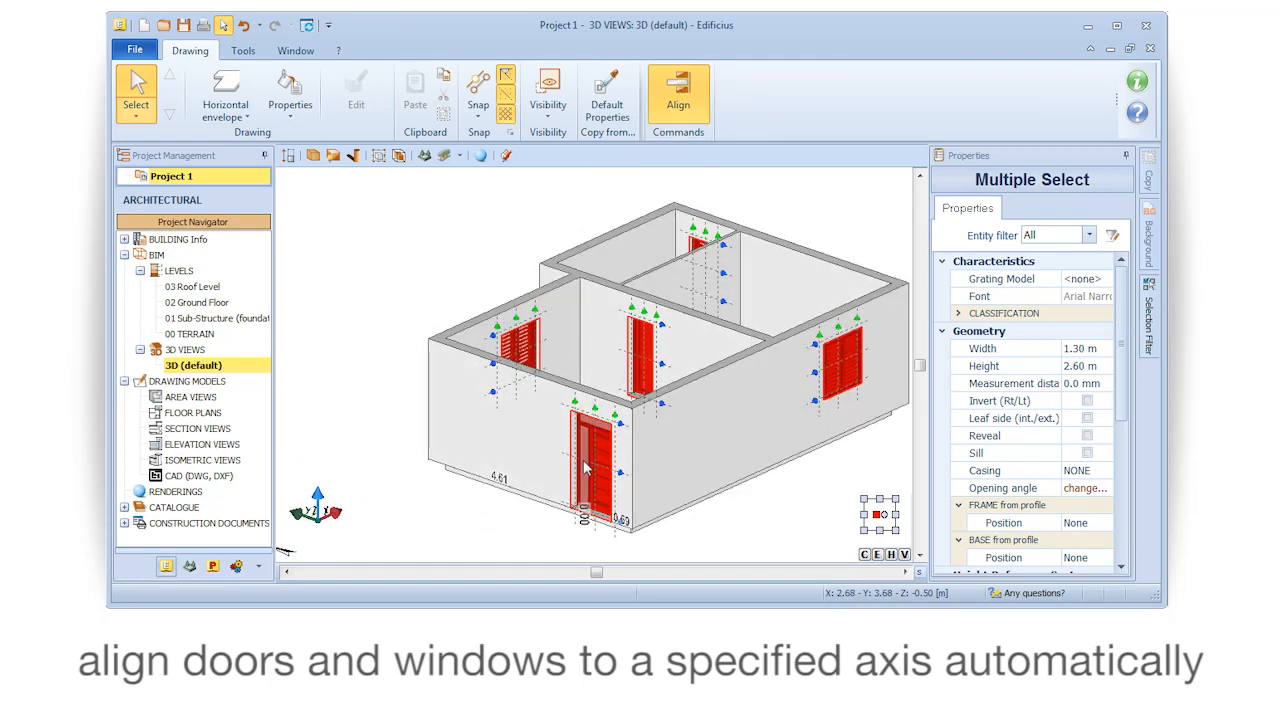
pyautogui.click(678, 90)
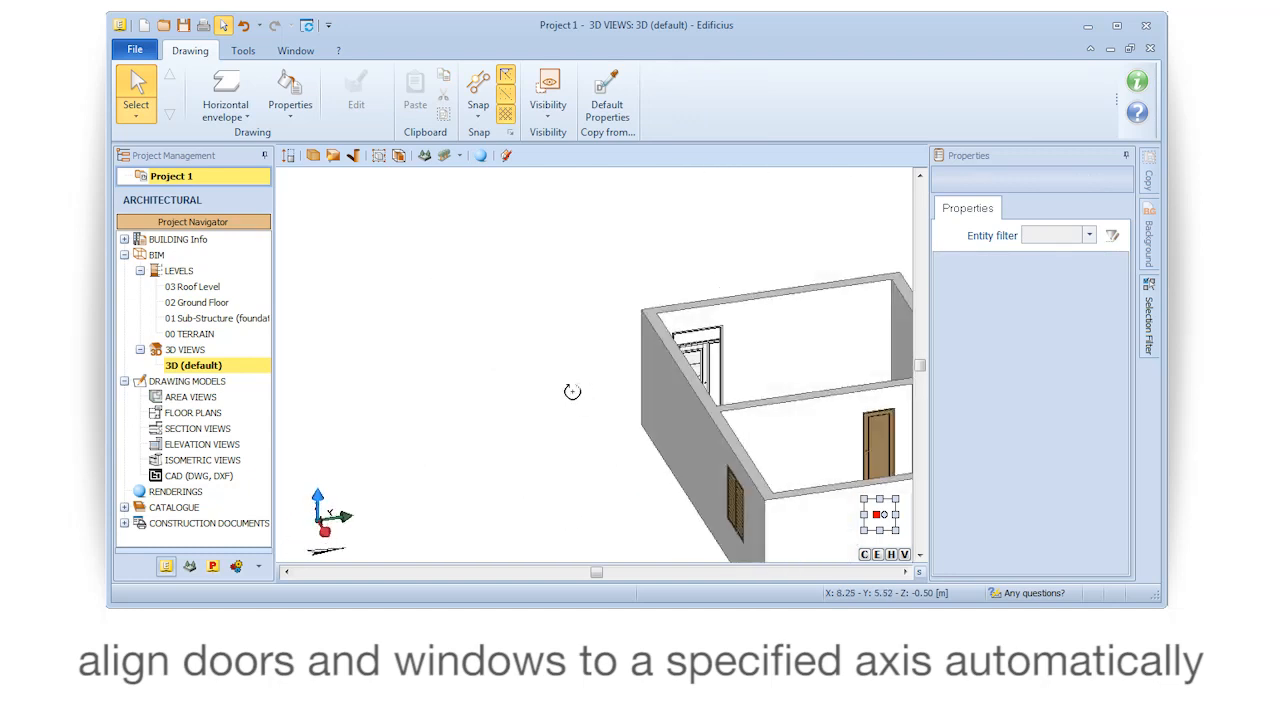
pyautogui.moveTo(573, 391); pyautogui.dragTo(433, 393)
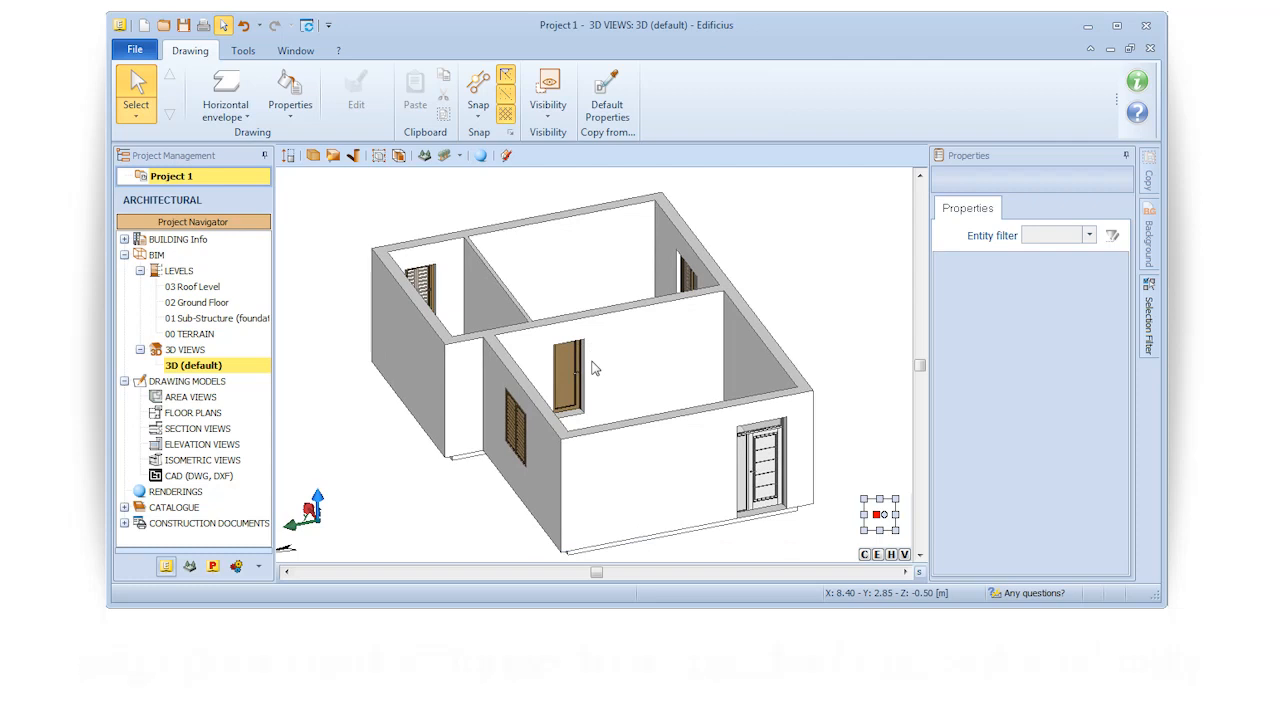
# Switch Properties to Materials for assigning materials, then begin placing rooms on the Ground Floor
pyautogui.click(290, 90)
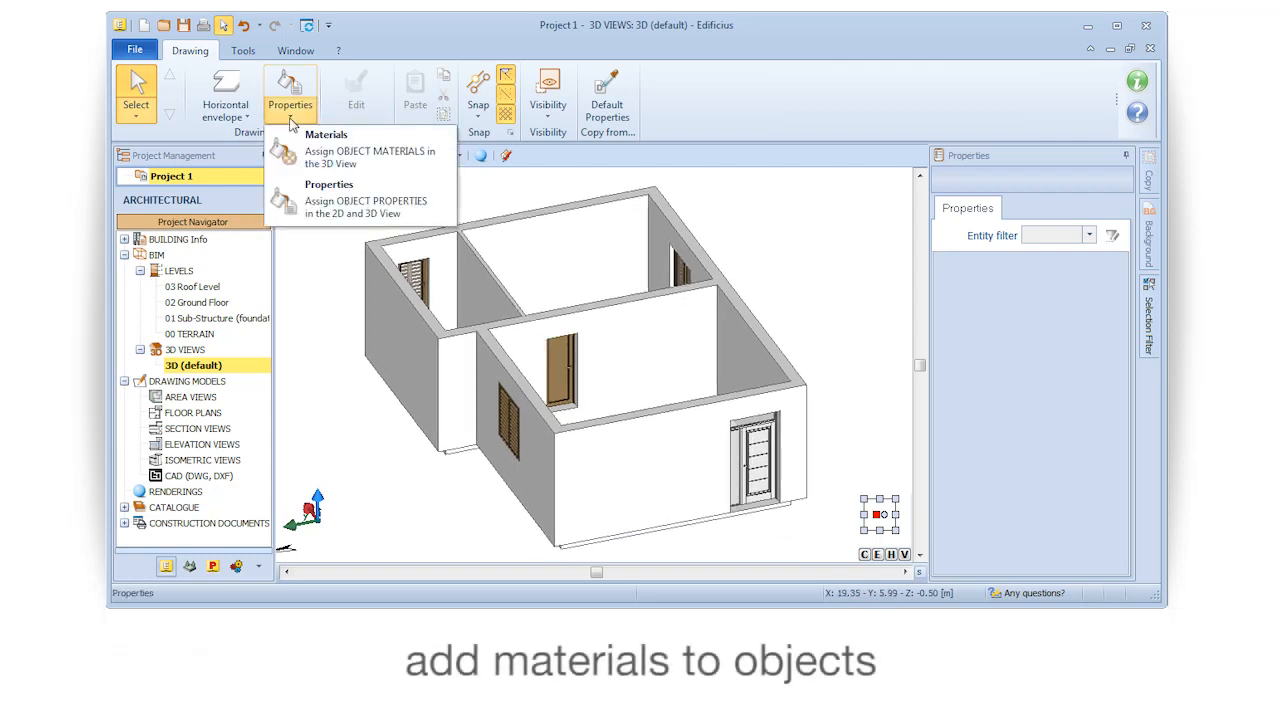
pyautogui.click(326, 134)
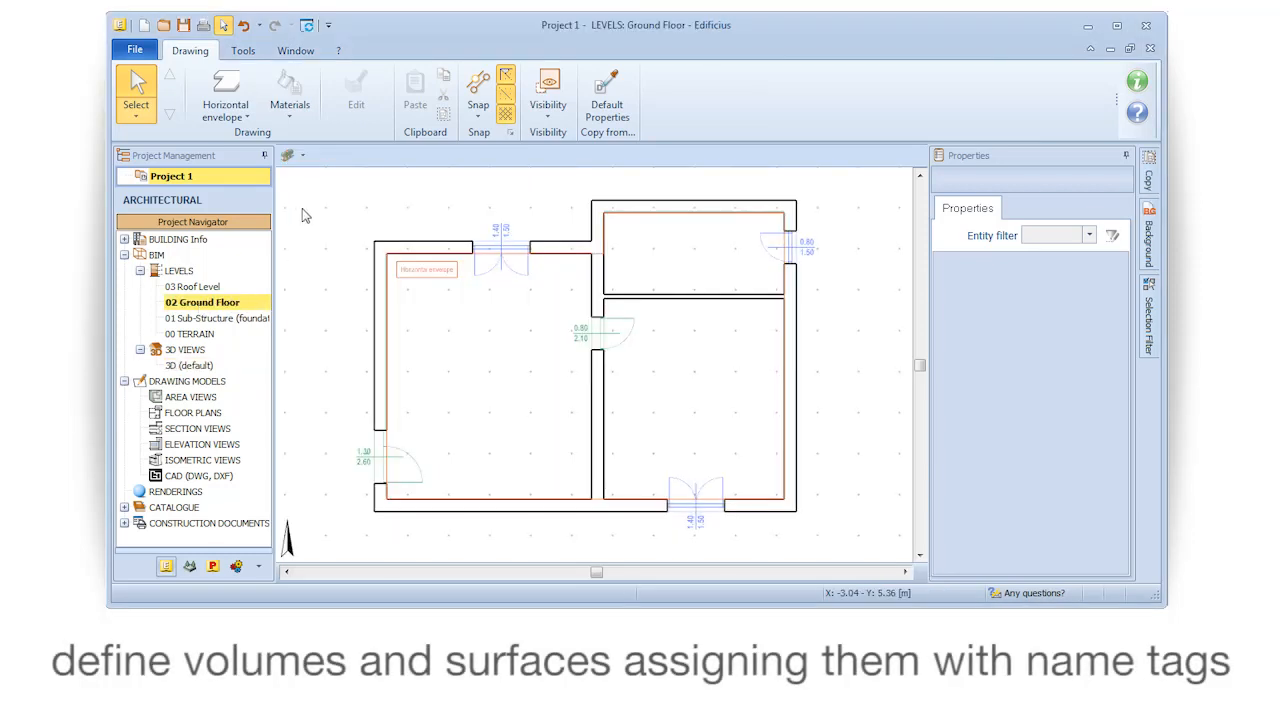
pyautogui.click(225, 90)
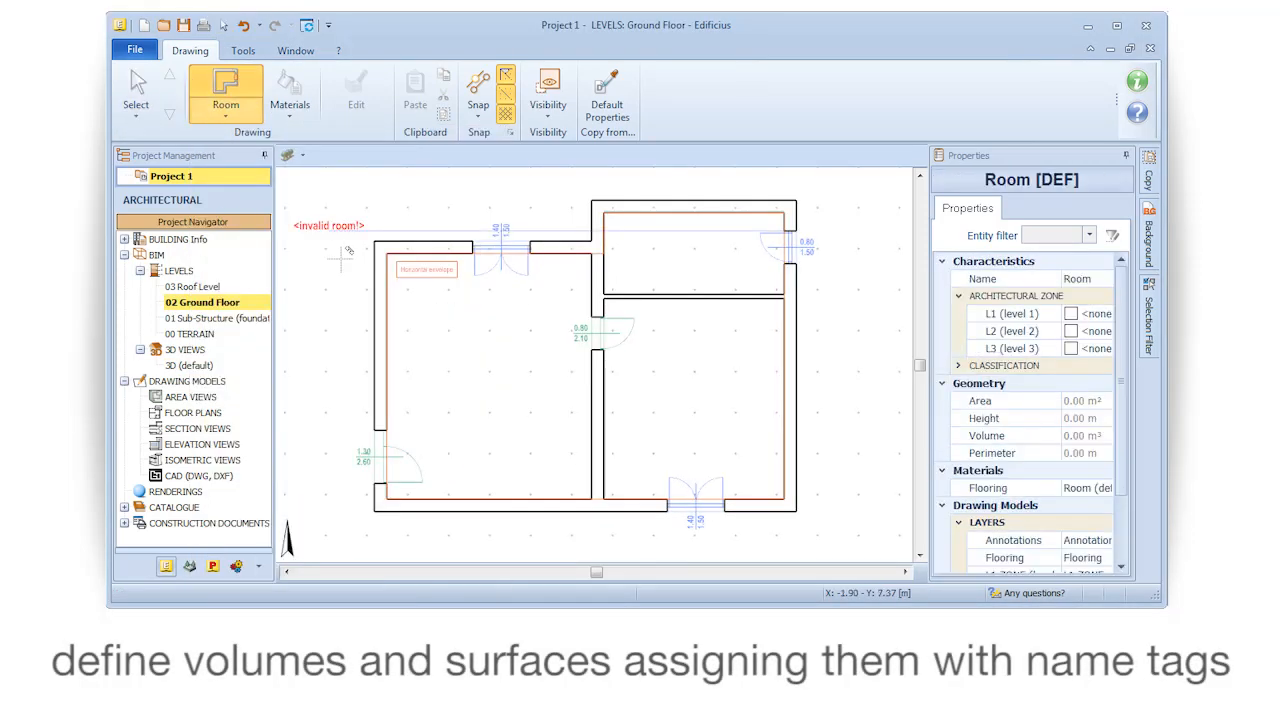